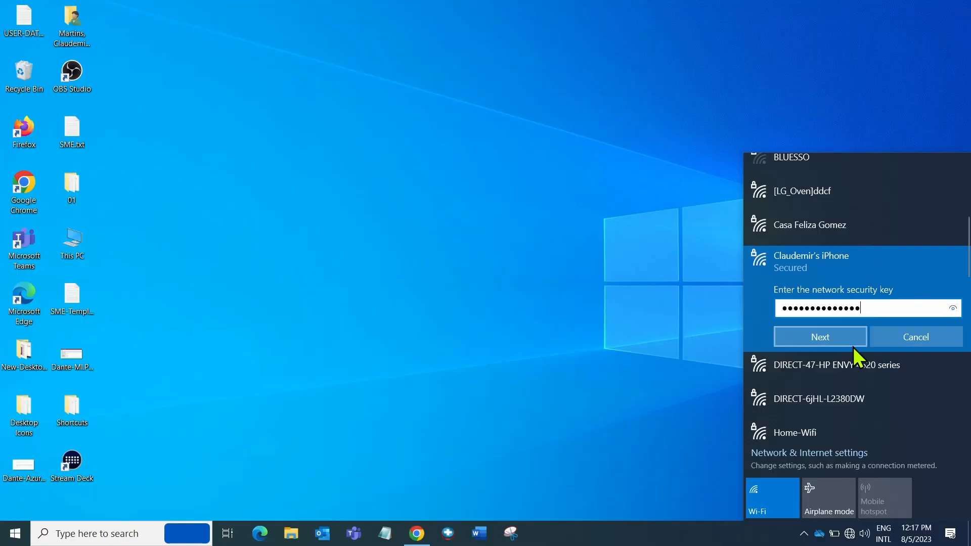
# - Submit the hotspot security key, then open Chrome on Google and select its address bar
pyautogui.click(819, 337)
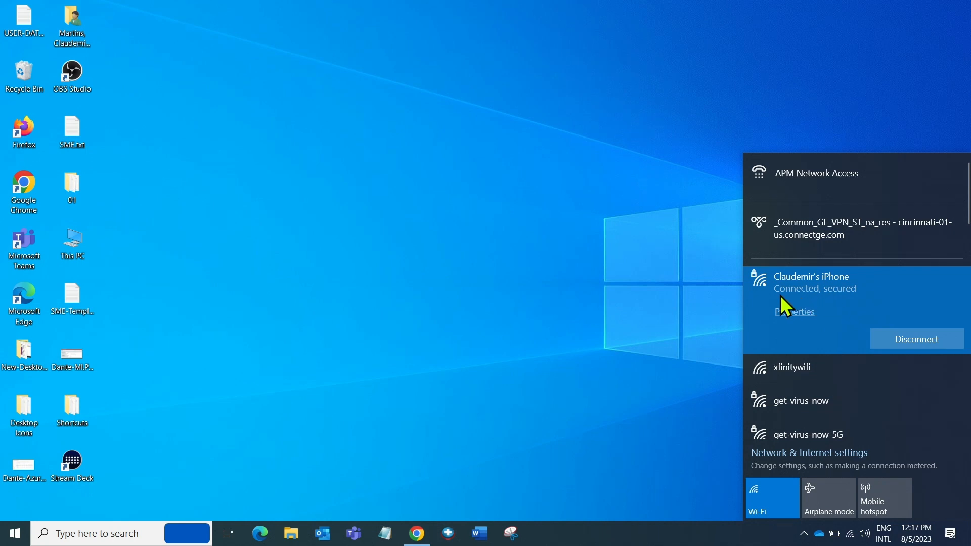
pyautogui.moveTo(791, 311)
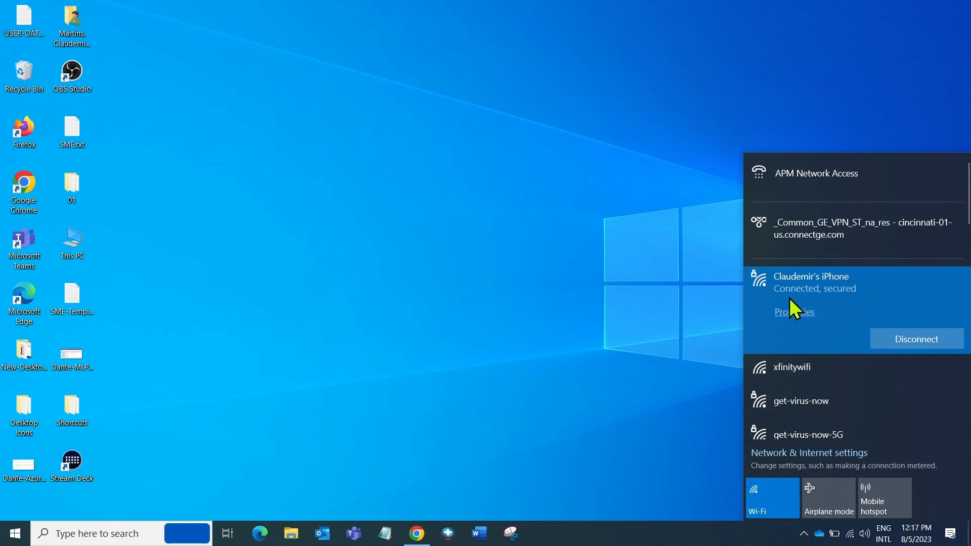
pyautogui.click(416, 532)
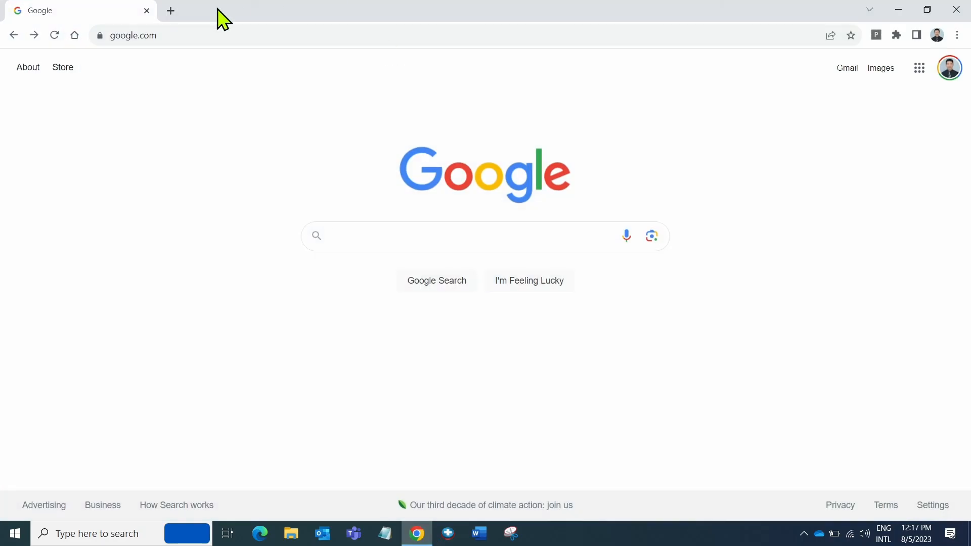
pyautogui.click(155, 35)
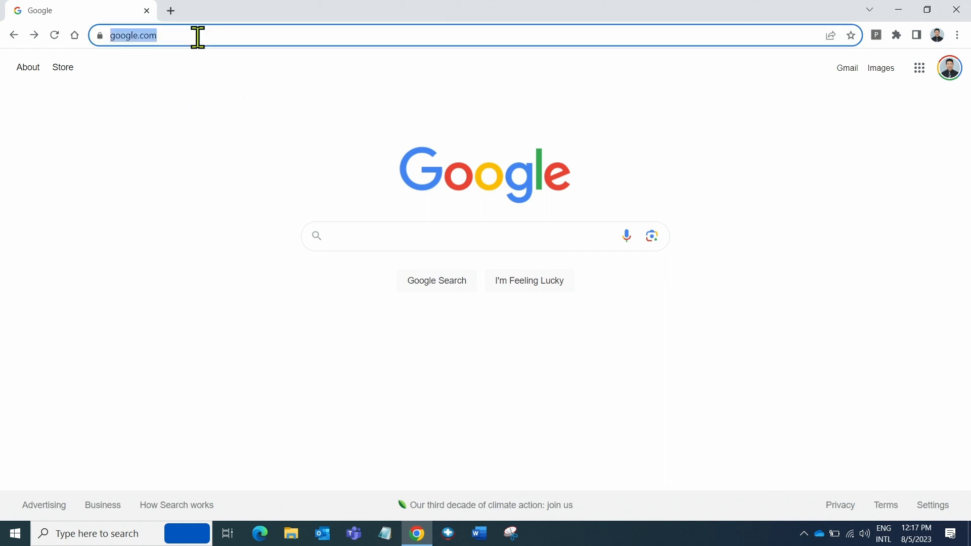